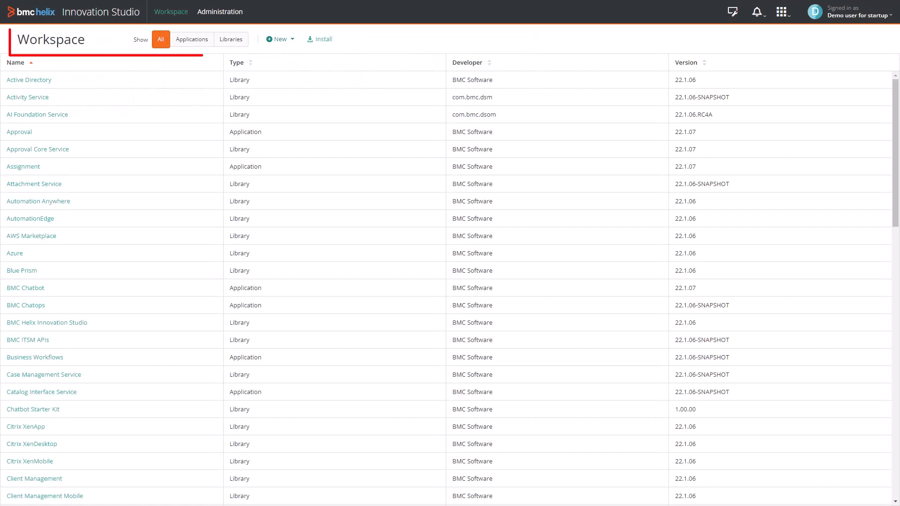
# Step: Start a new application from the New menu to name it Test 1, short name Test, group com.bmc
pyautogui.click(277, 40)
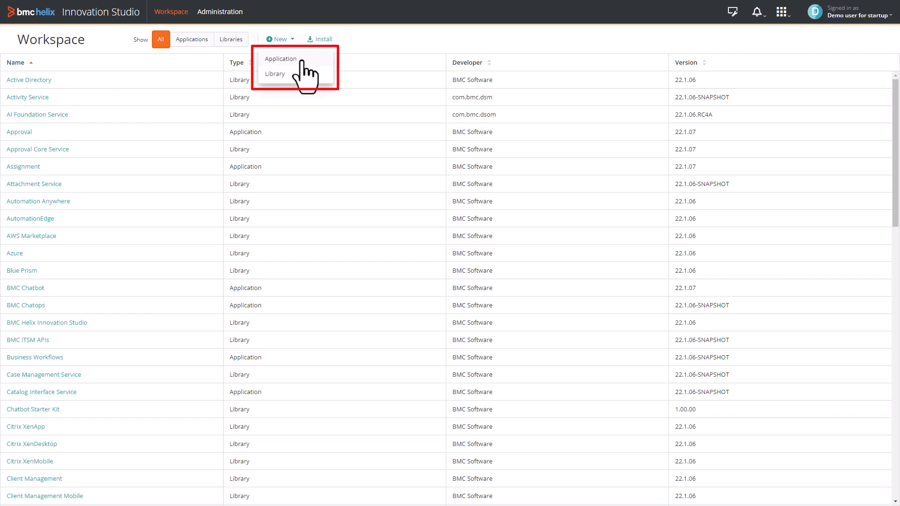
pyautogui.click(281, 58)
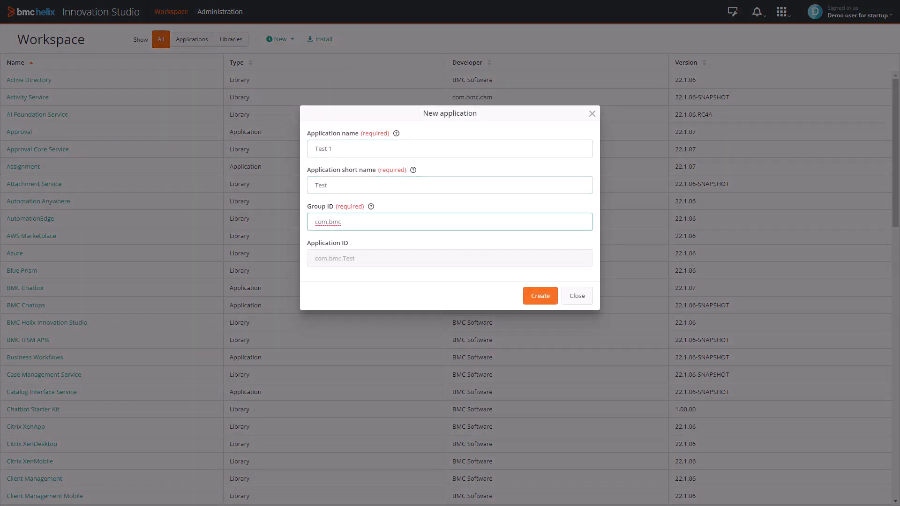
pyautogui.click(539, 295)
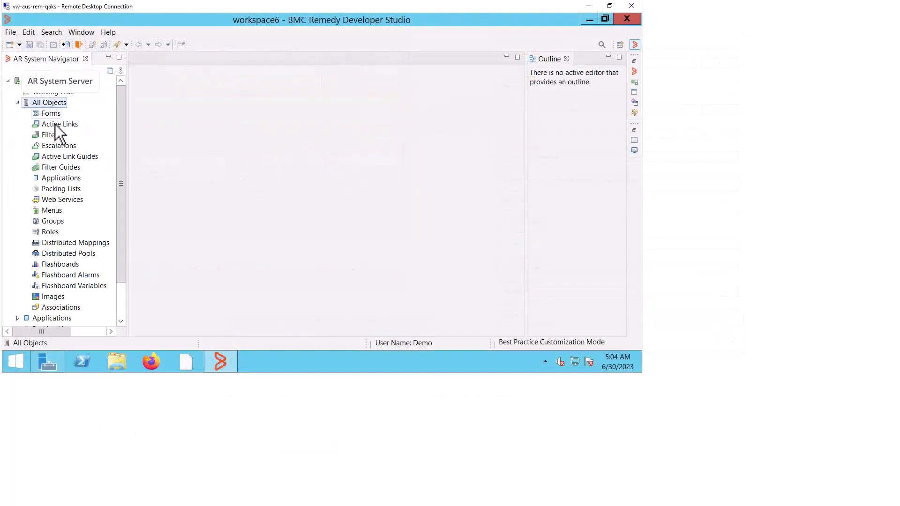
# Step: Open the Active Links and Filters lists under All Objects in AR System Navigator
pyautogui.doubleClick(50, 134)
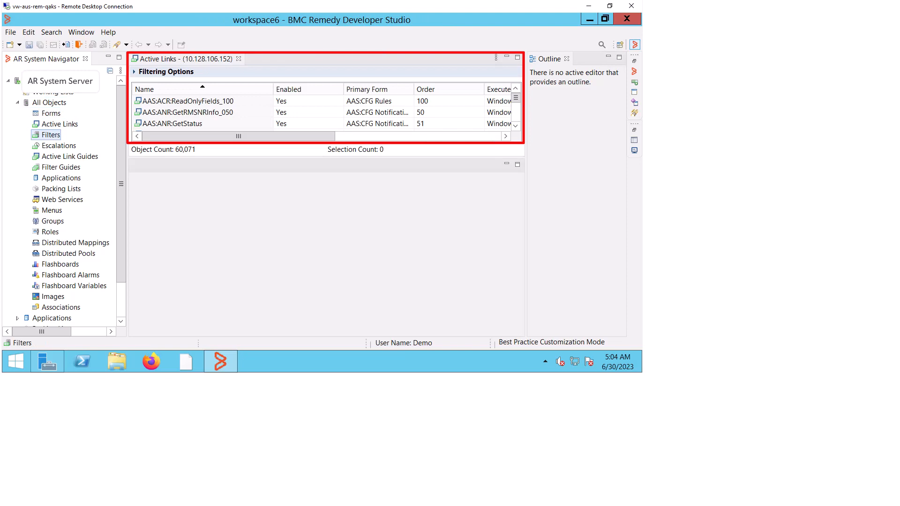
pyautogui.click(58, 145)
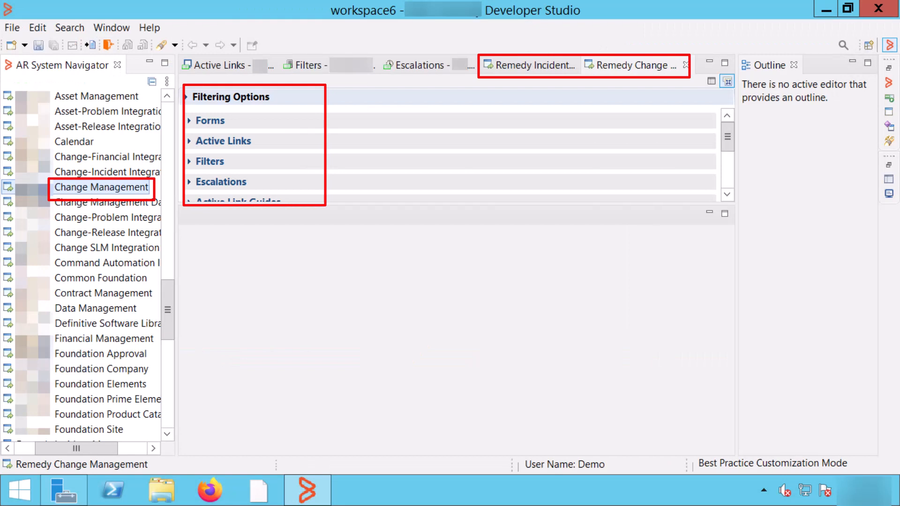
pyautogui.scroll(-3)
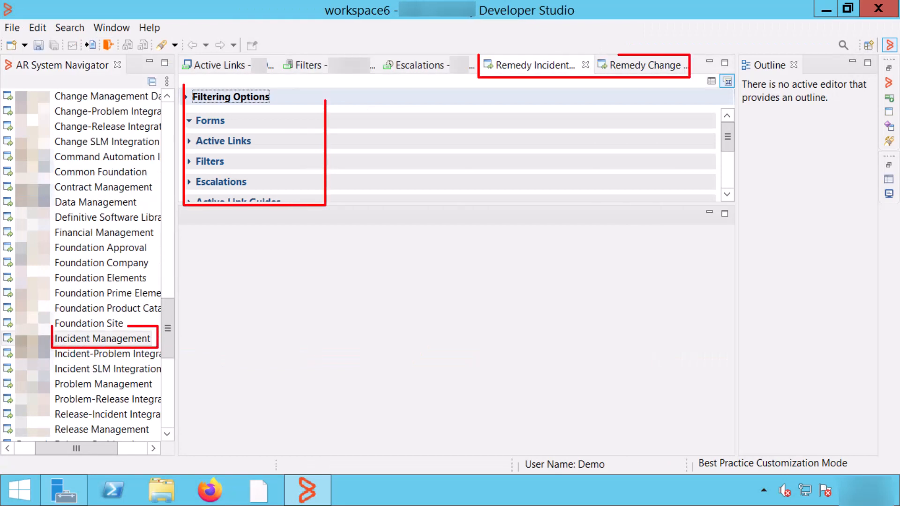